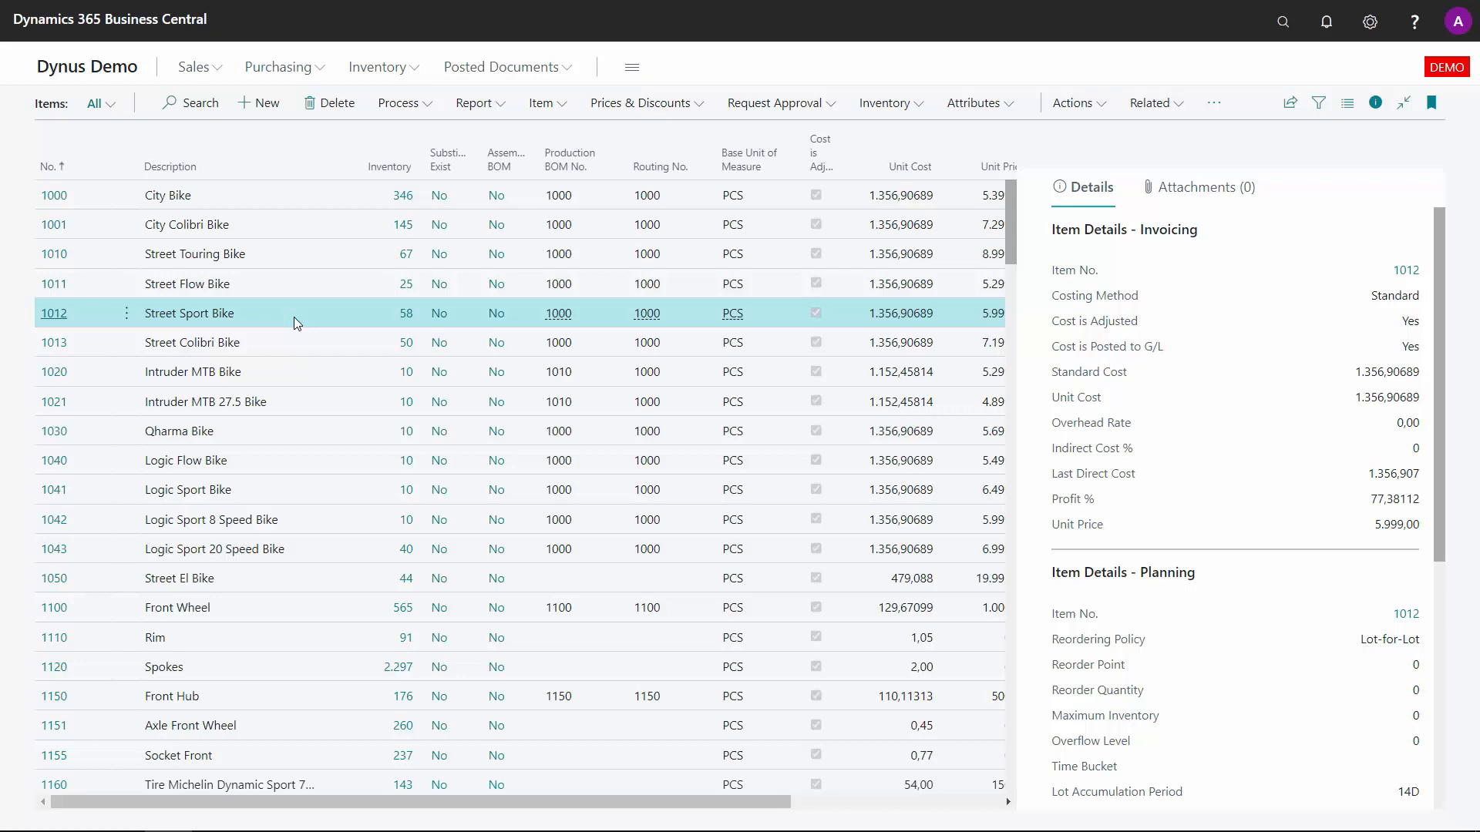
mouse_move(190, 102)
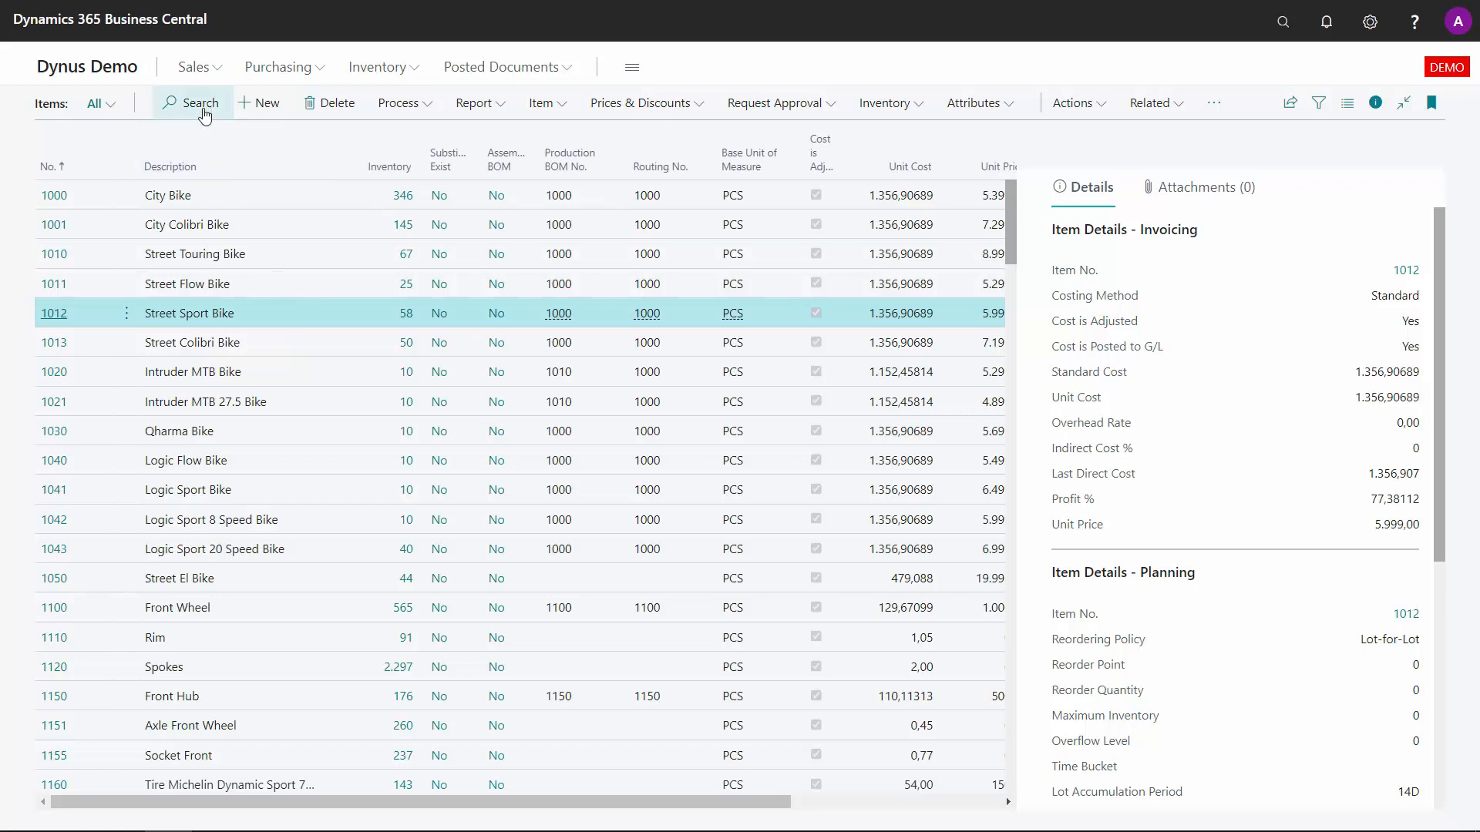
Search the Items list for item number 5000.
text(5000)
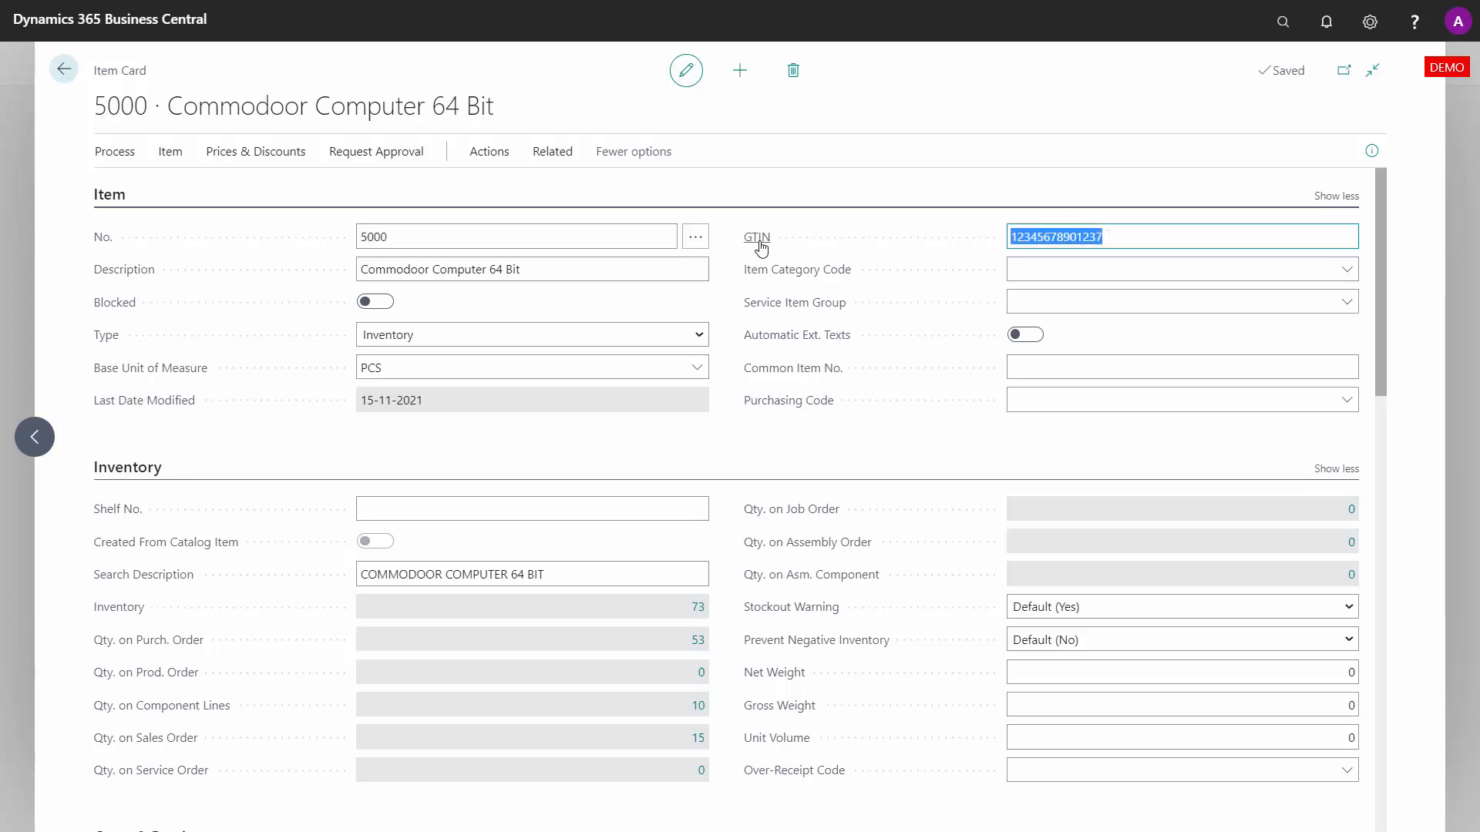
mouse_move(757, 241)
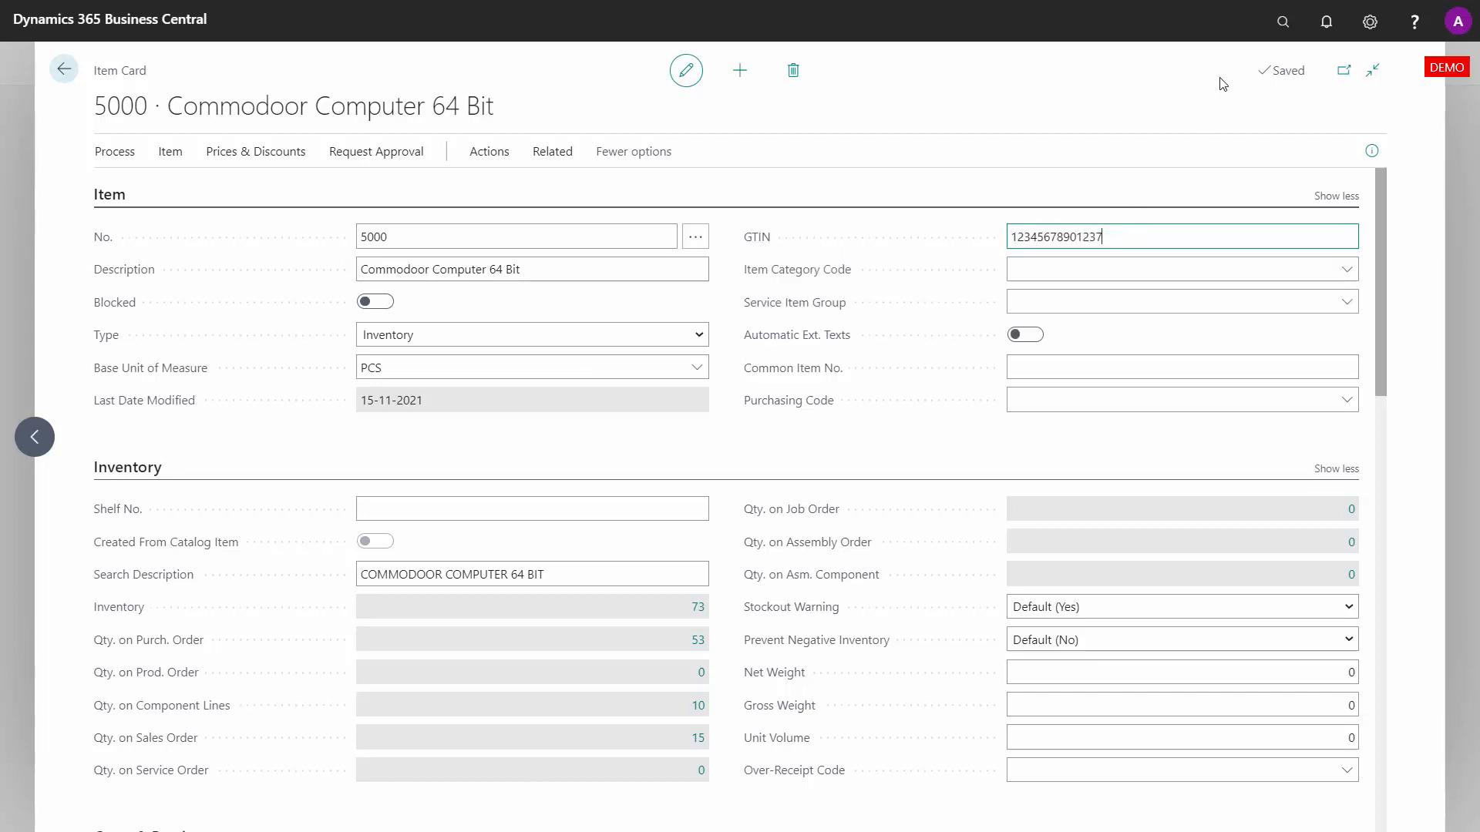
Find 'refe' with Tell Me and open Item References for item 5000.
click(1282, 20)
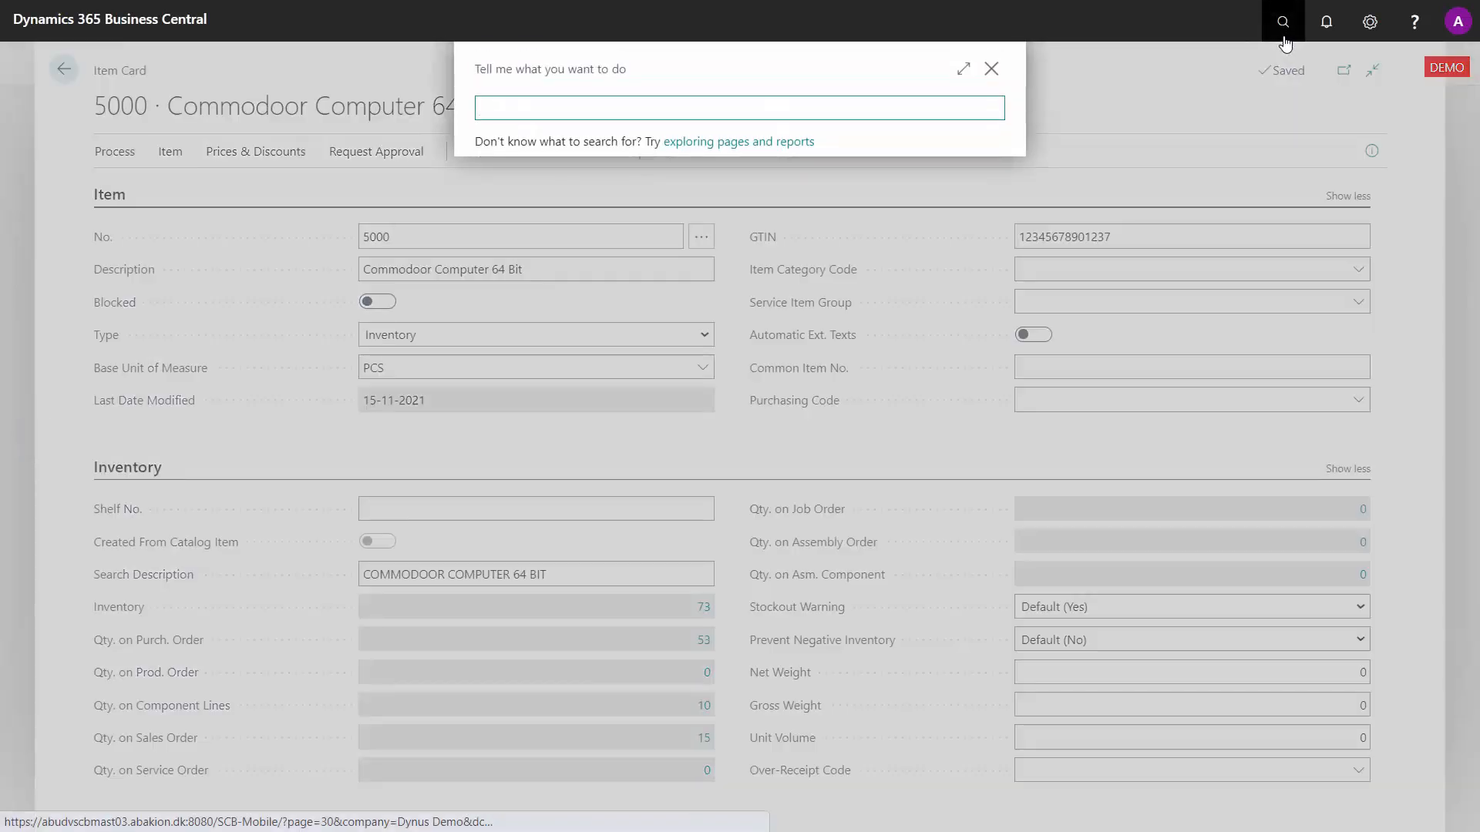
text(refe)
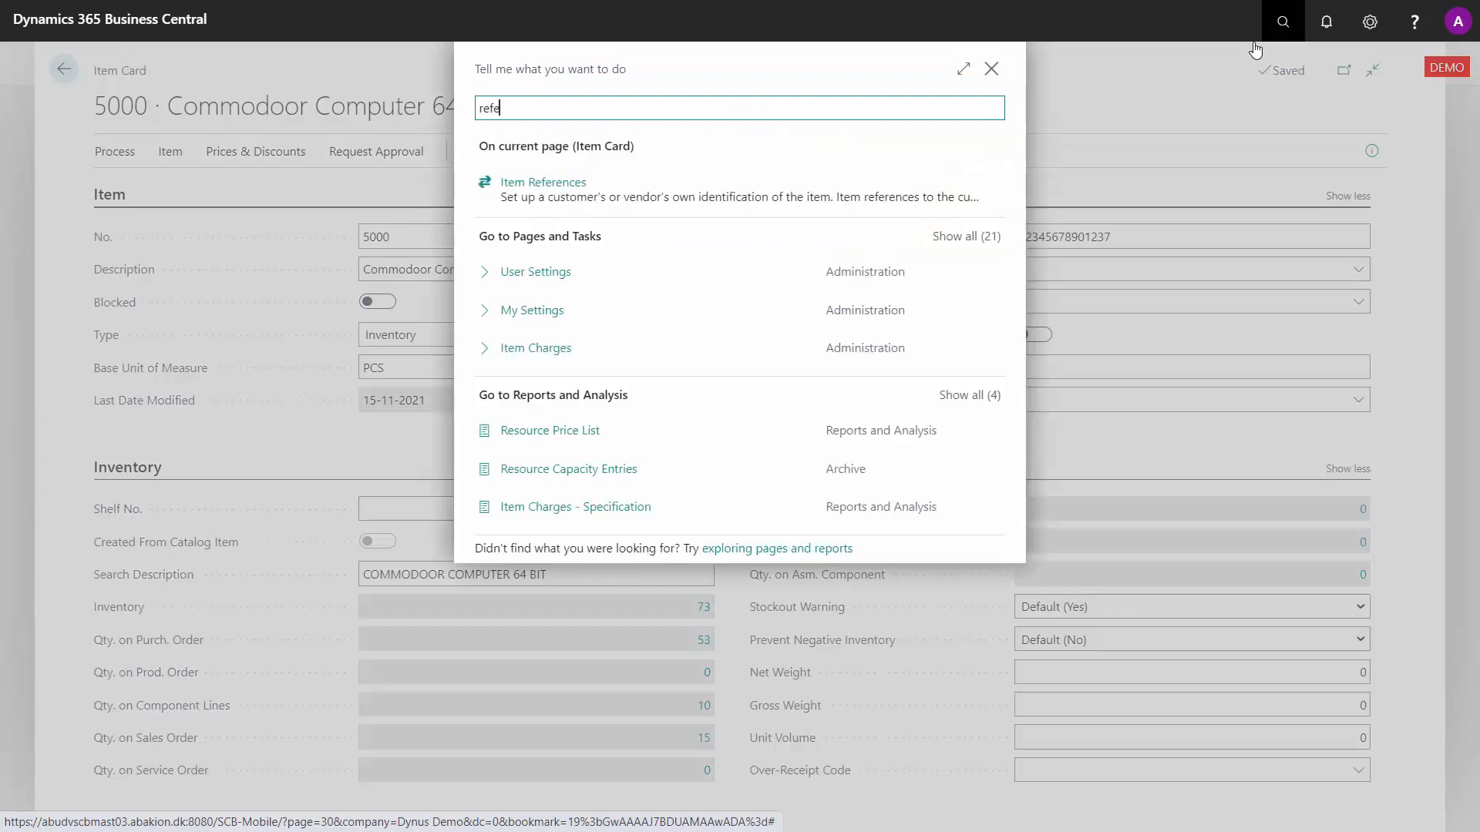
click(544, 182)
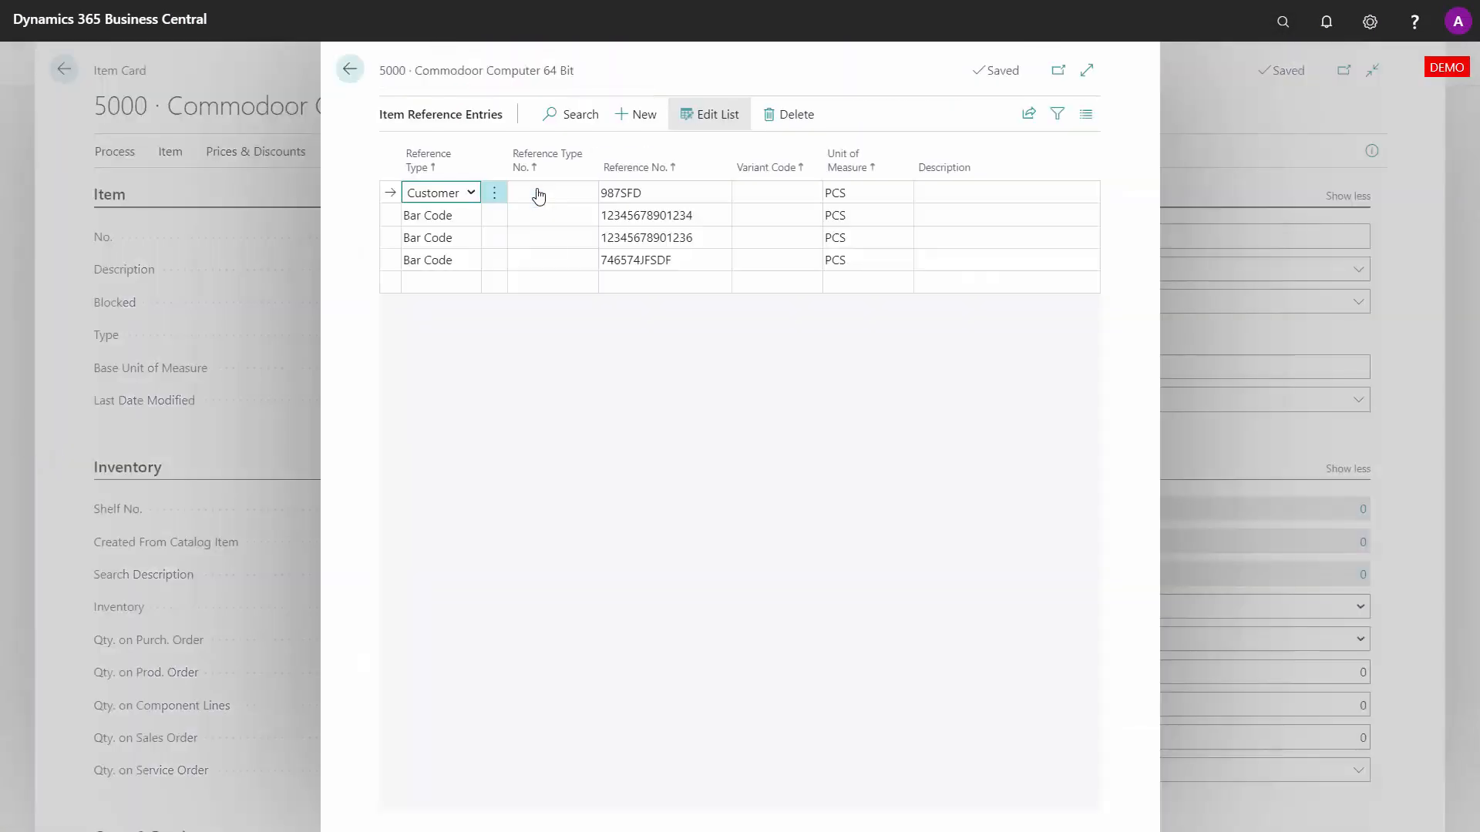
Inspect customer reference 987SFD and bar code 746574JFSDF, then return to the item card.
click(664, 193)
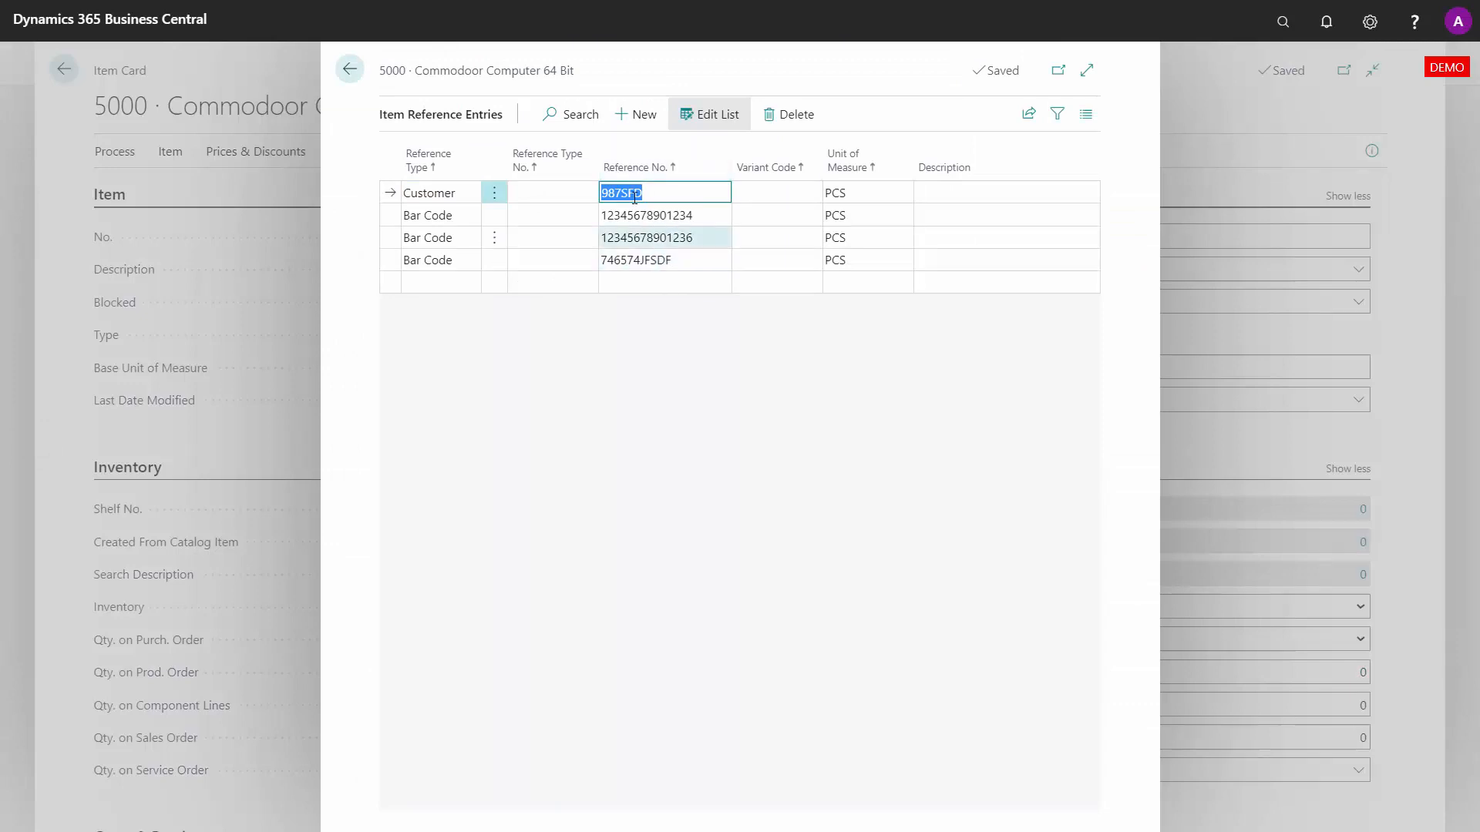
click(648, 259)
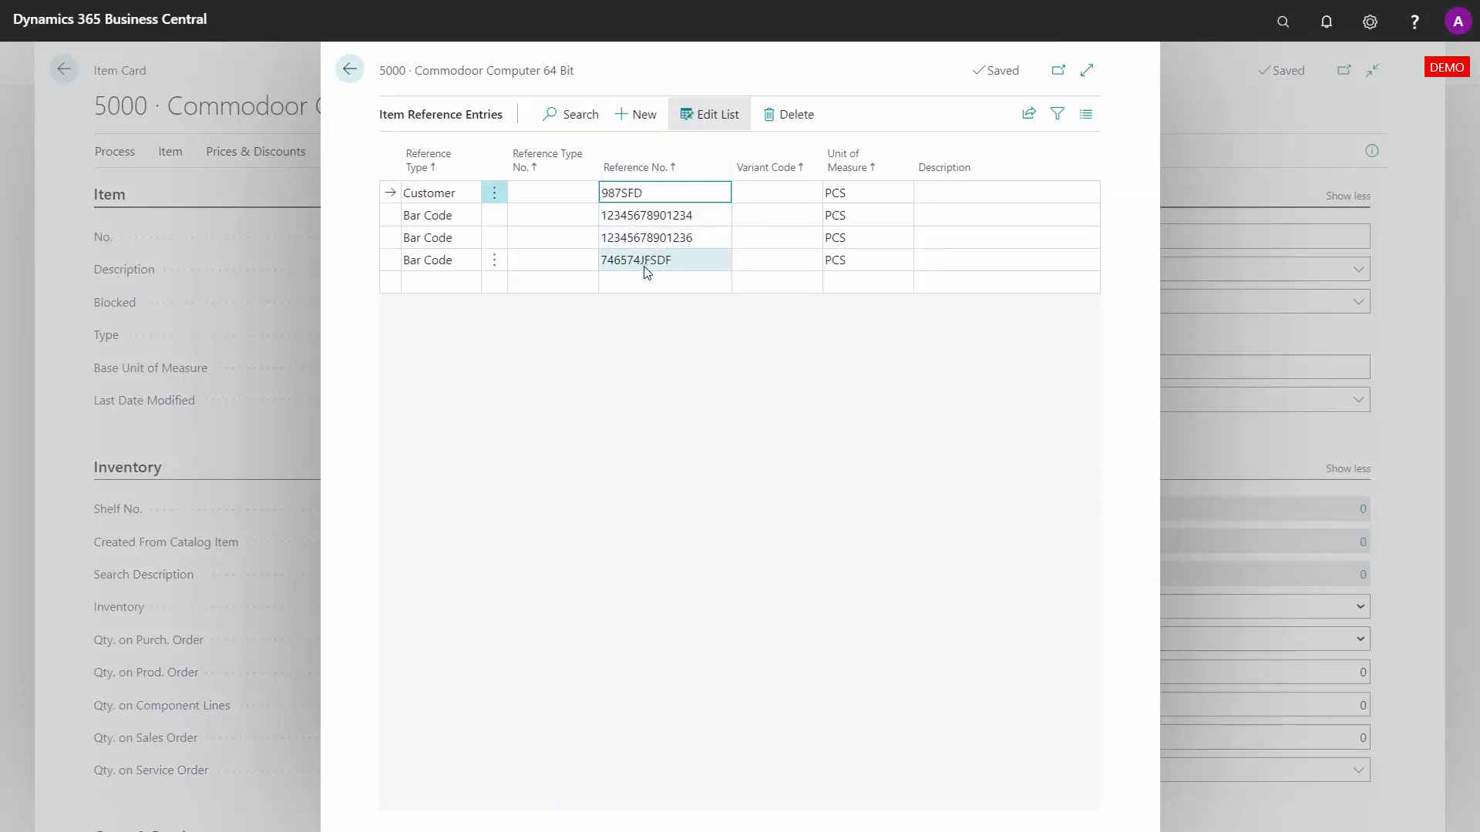
click(649, 215)
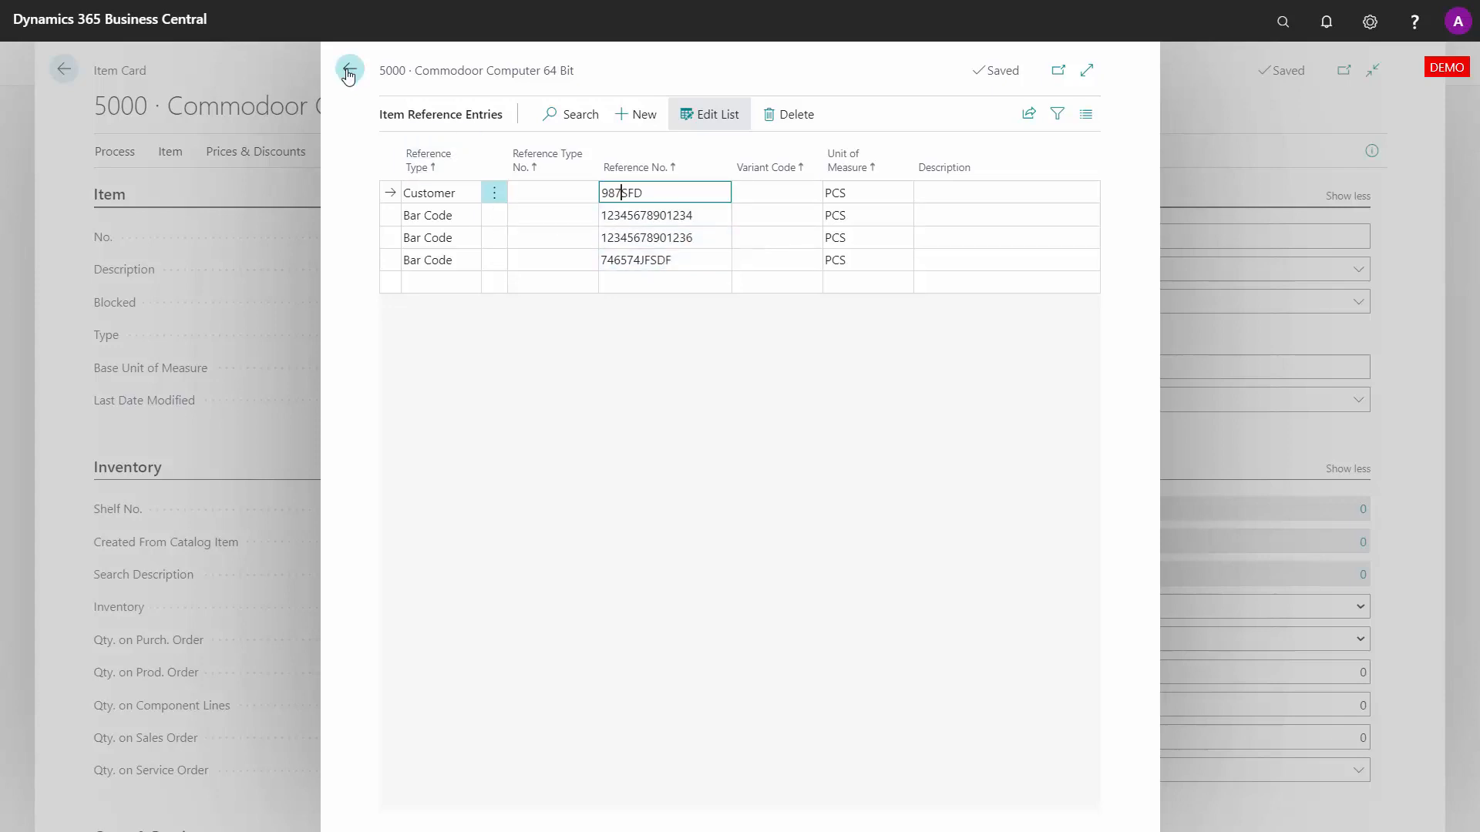
click(349, 71)
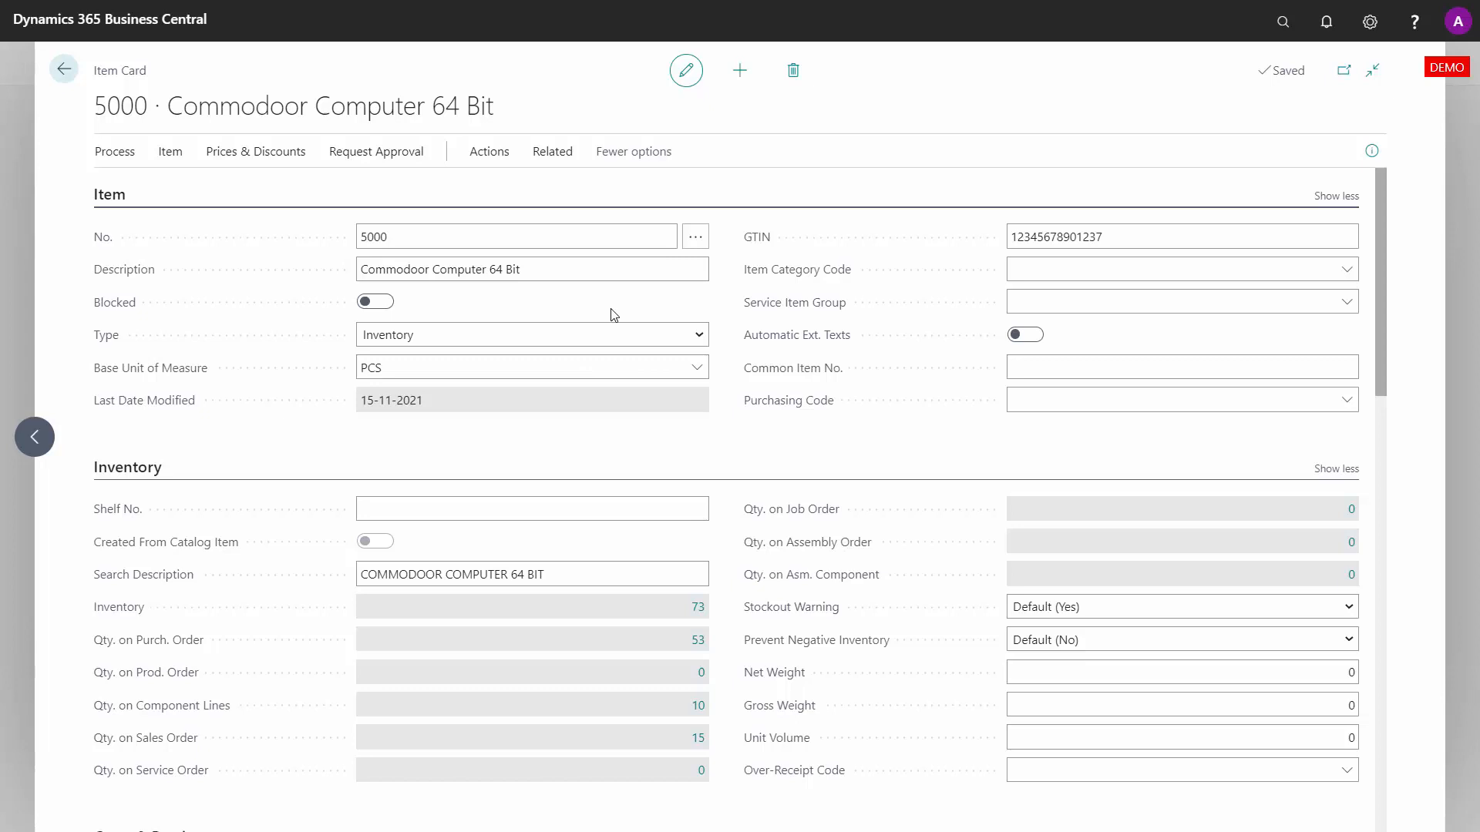
mouse_move(620, 312)
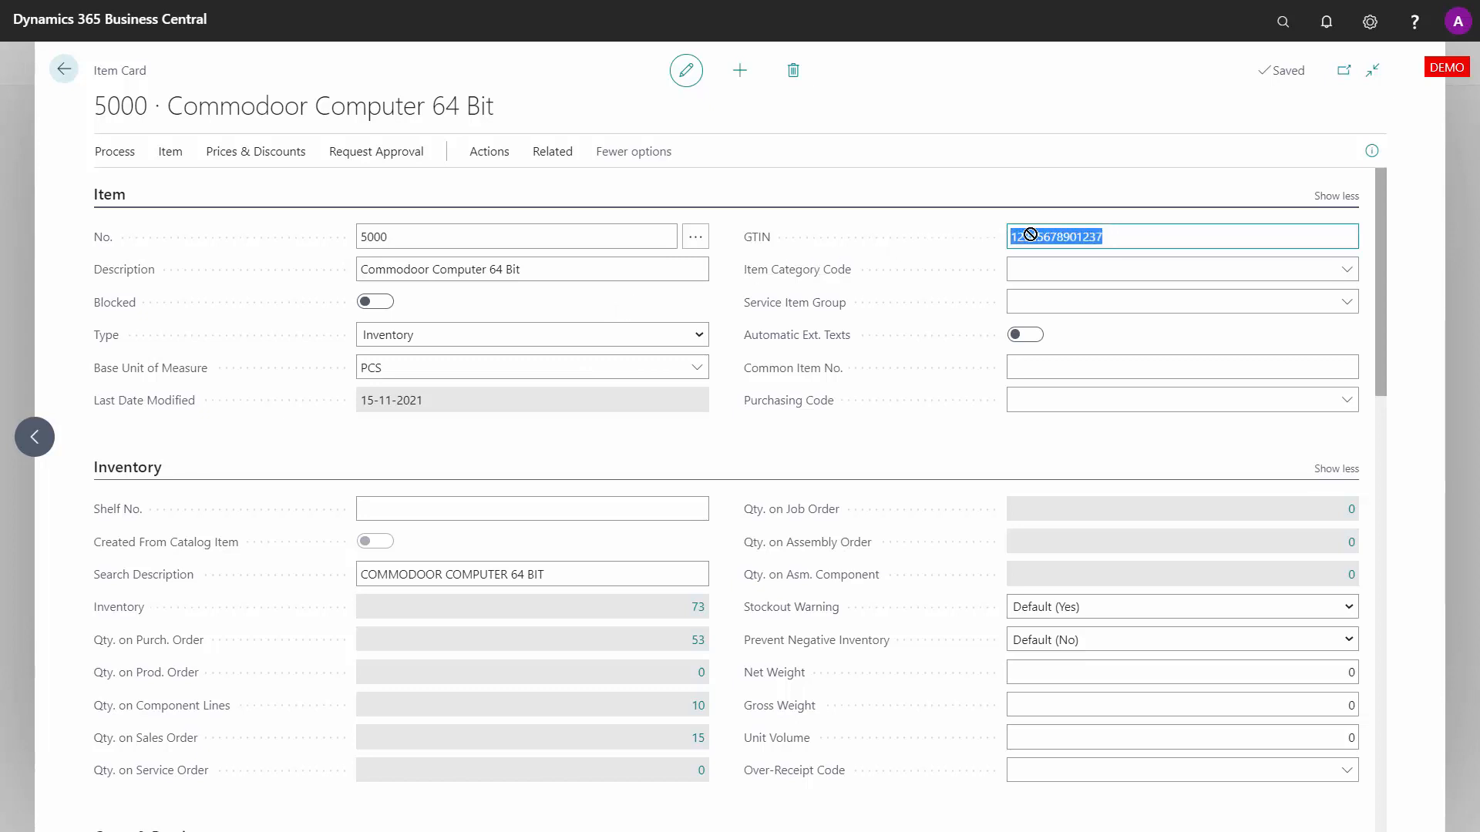
click(517, 236)
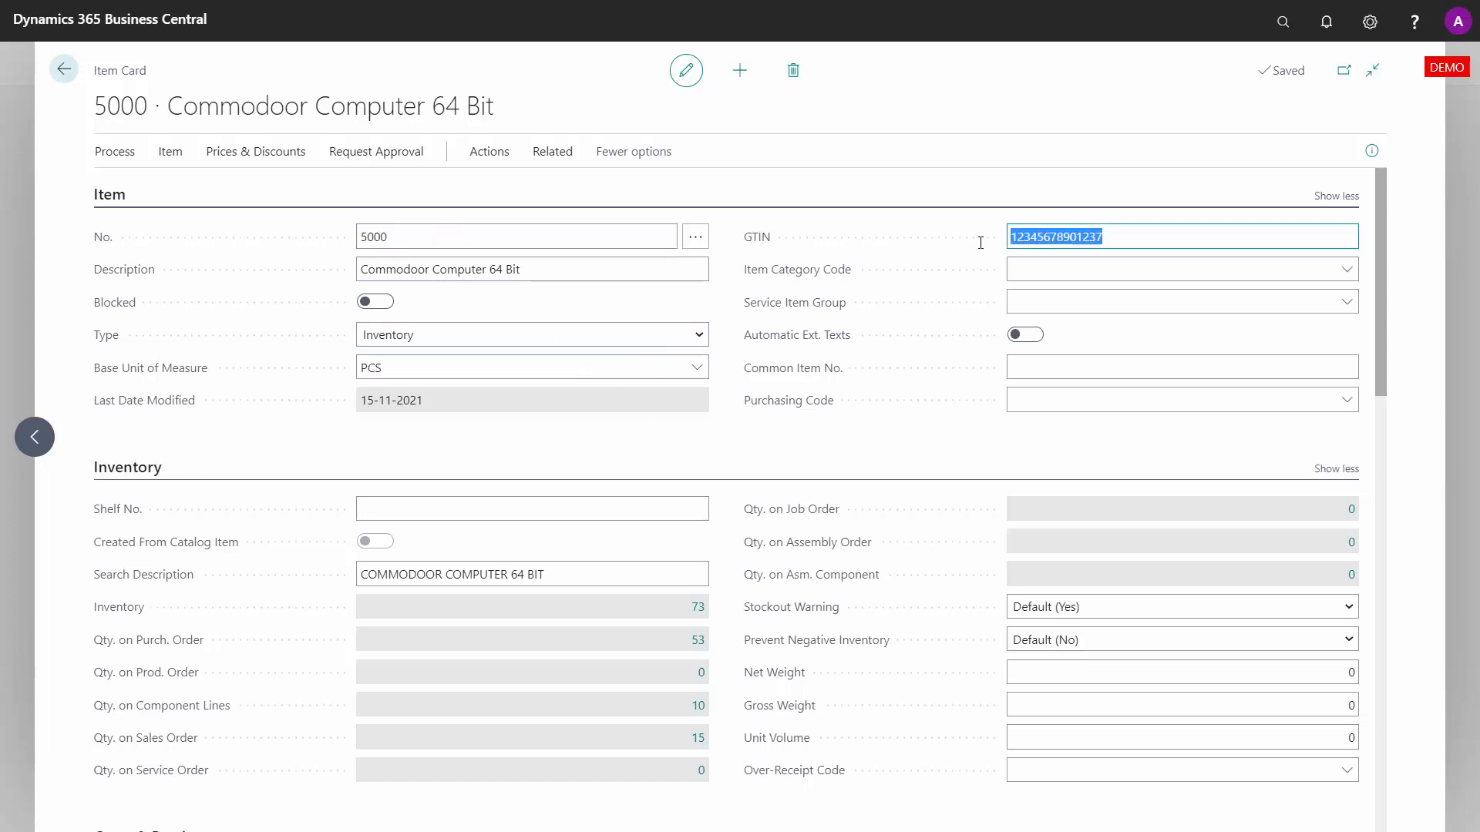
mouse_move(506, 212)
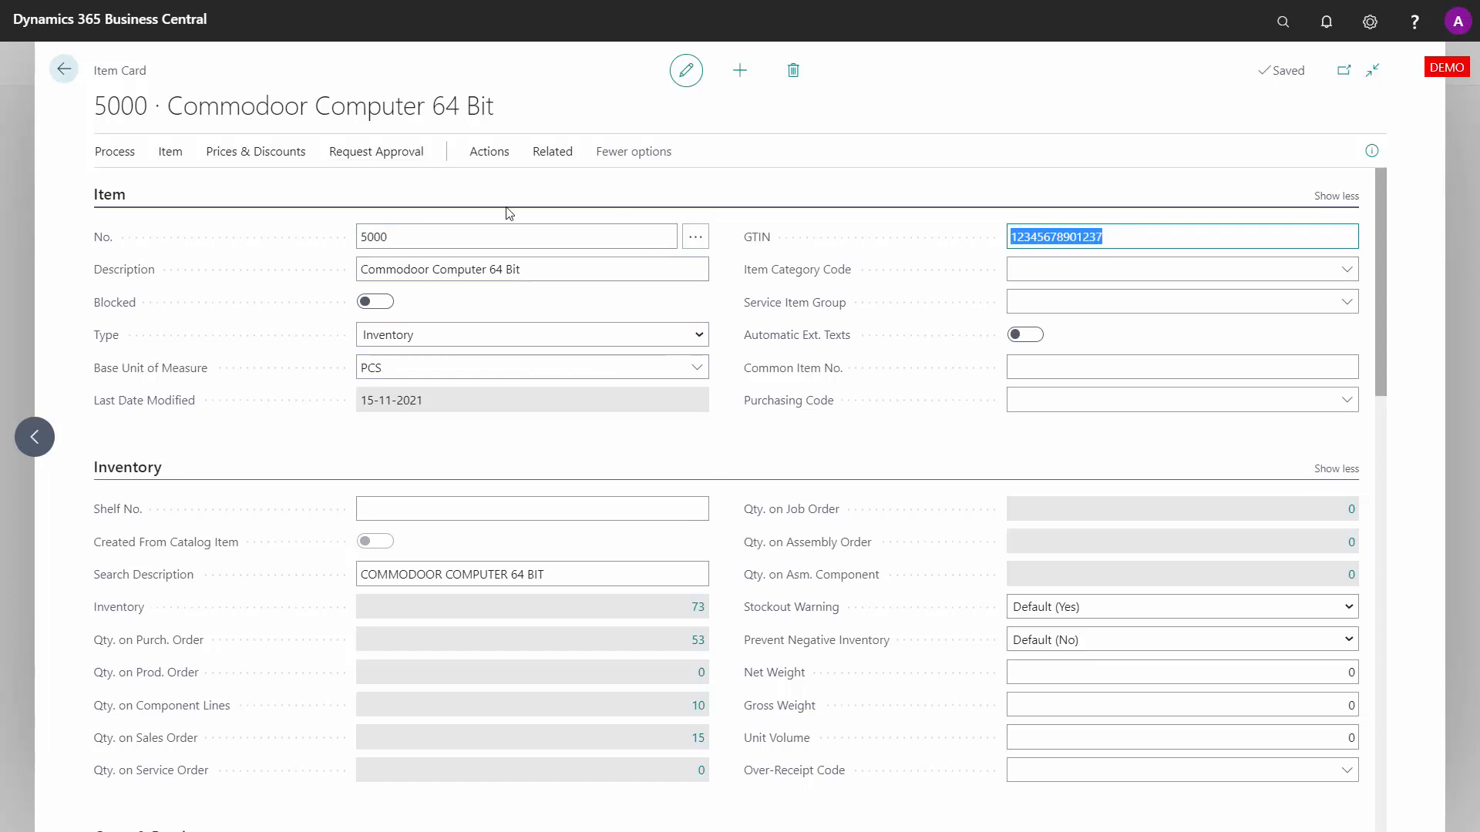